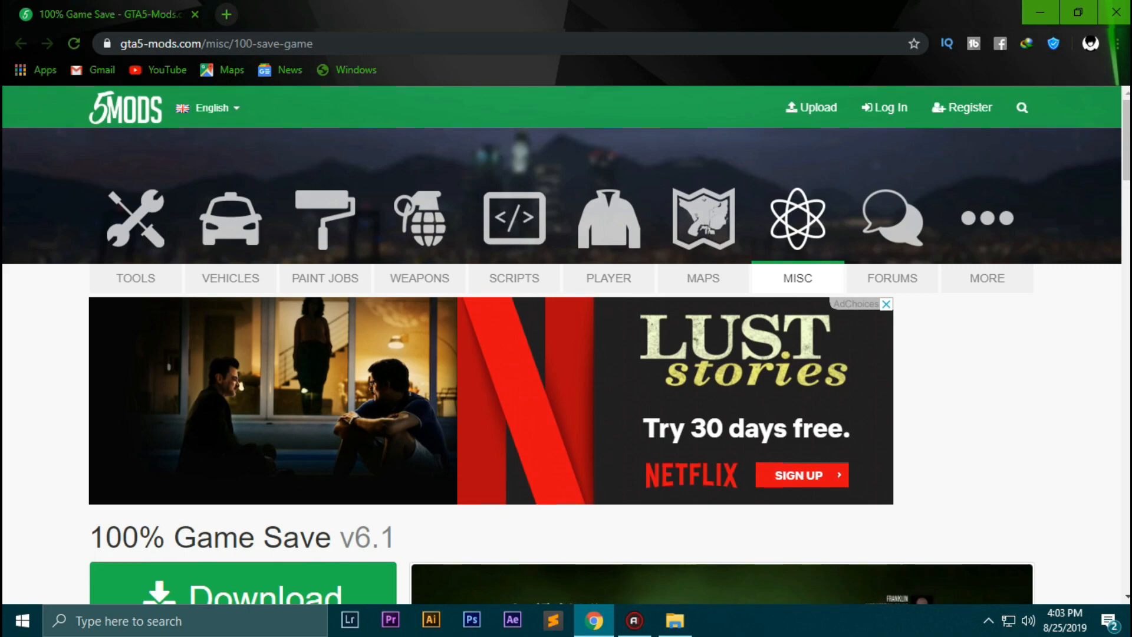
Download the GTA5-Mods 100% Game Save v6.1 archive to the E: drive.
{"action": "scroll", "scroll_direction": "down", "scroll_amount": 3}
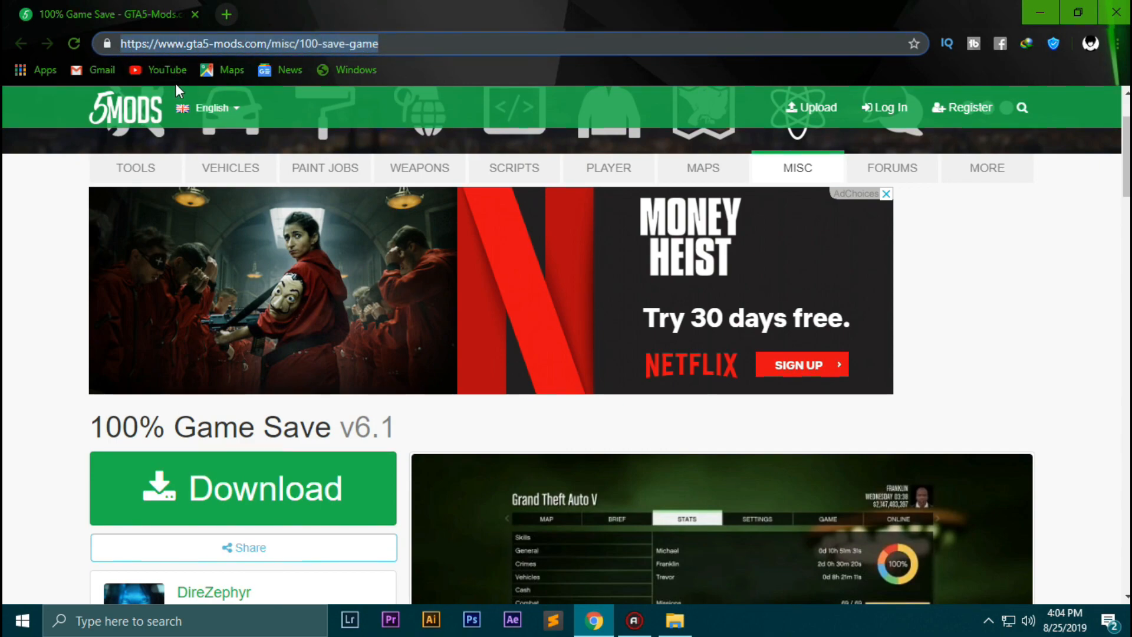
{"action": "scroll", "scroll_direction": "down", "scroll_amount": 3}
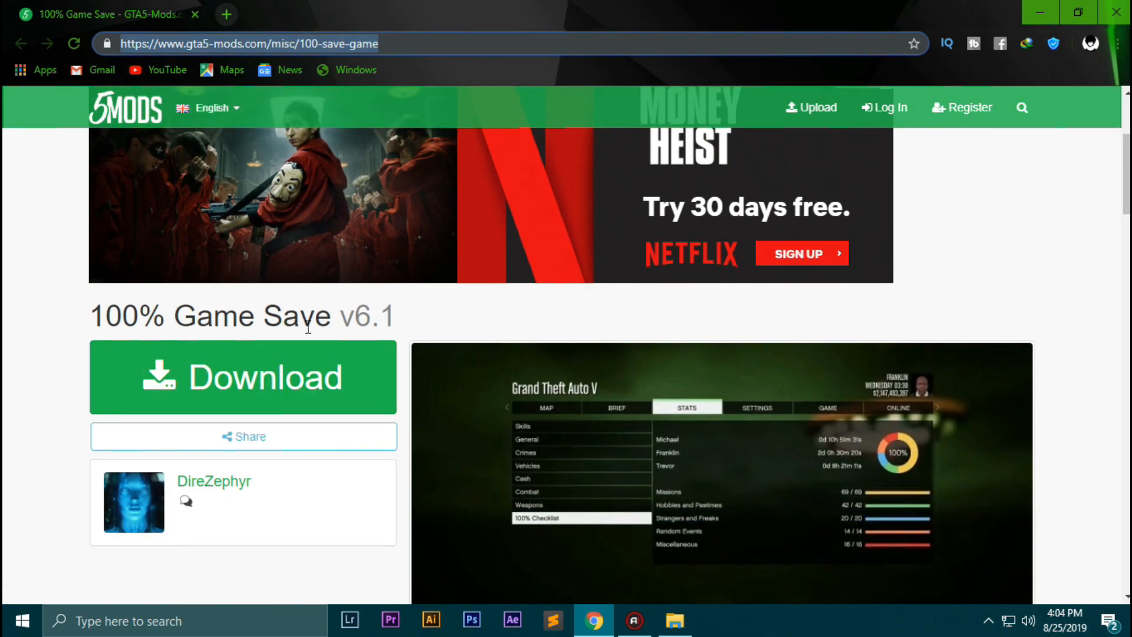
{"action": "left_click", "coordinate": [243, 376]}
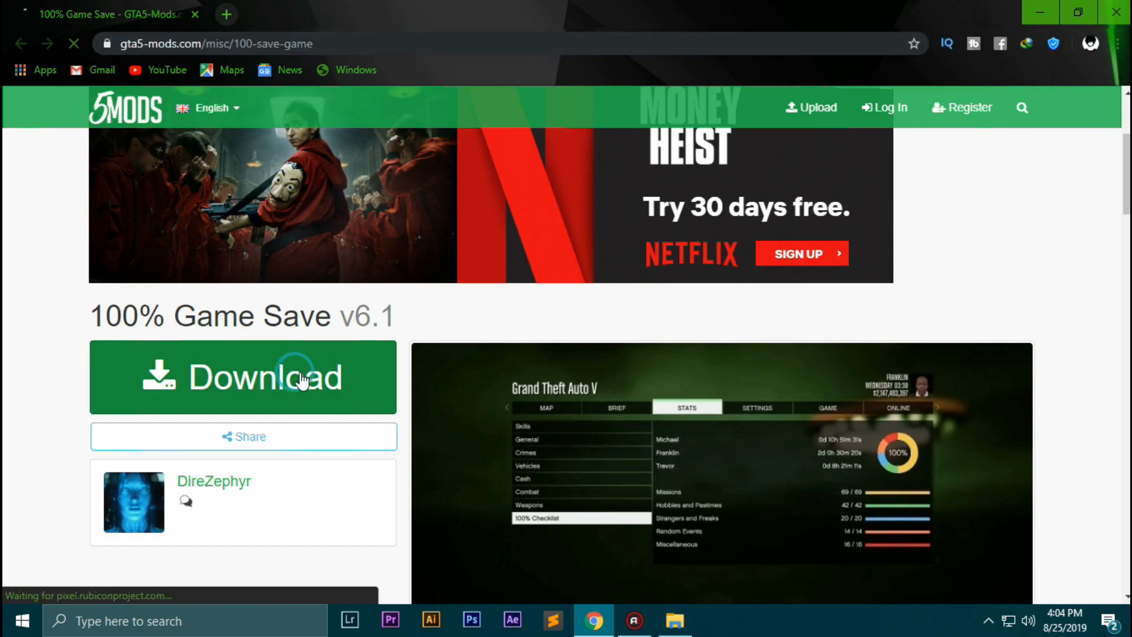
{"action": "left_click", "coordinate": [244, 377]}
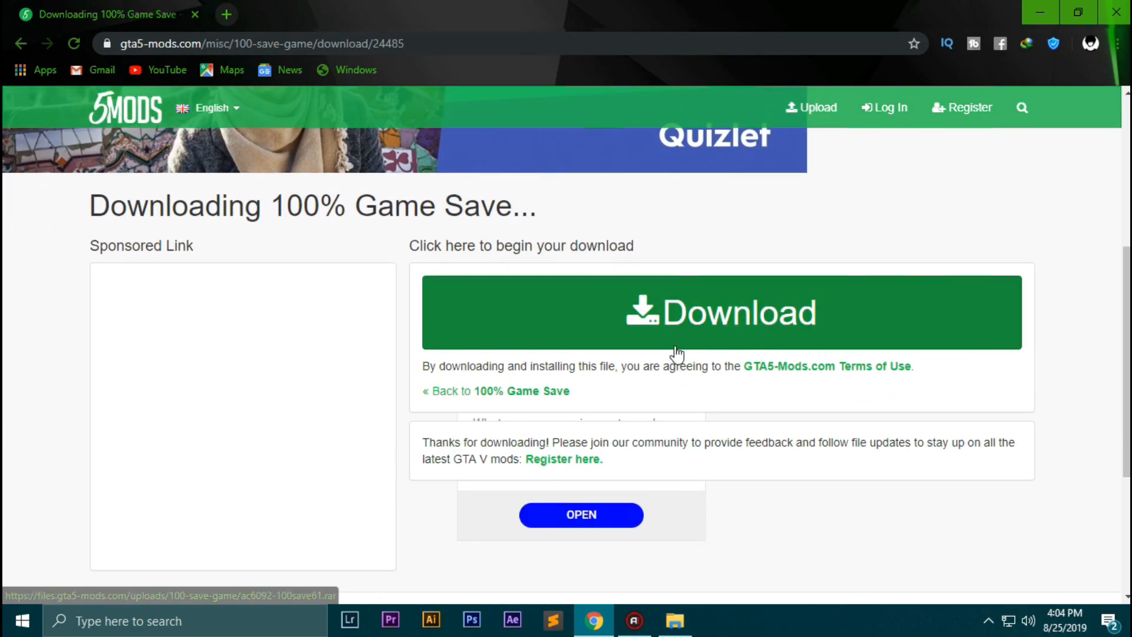
{"action": "left_click", "coordinate": [721, 312]}
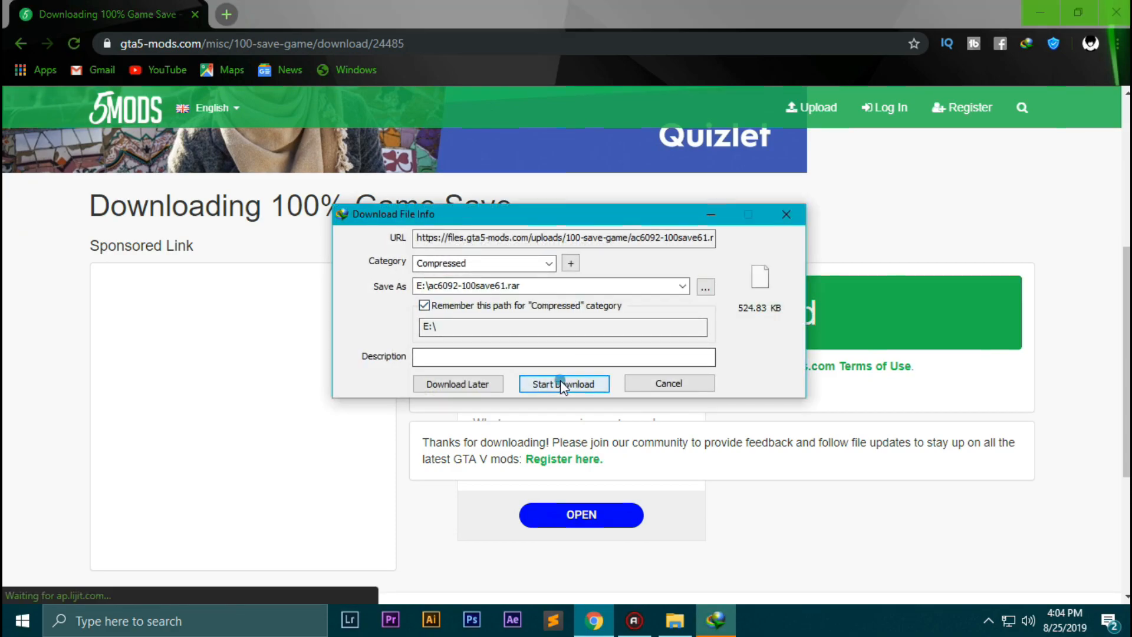
{"action": "left_click", "coordinate": [564, 383]}
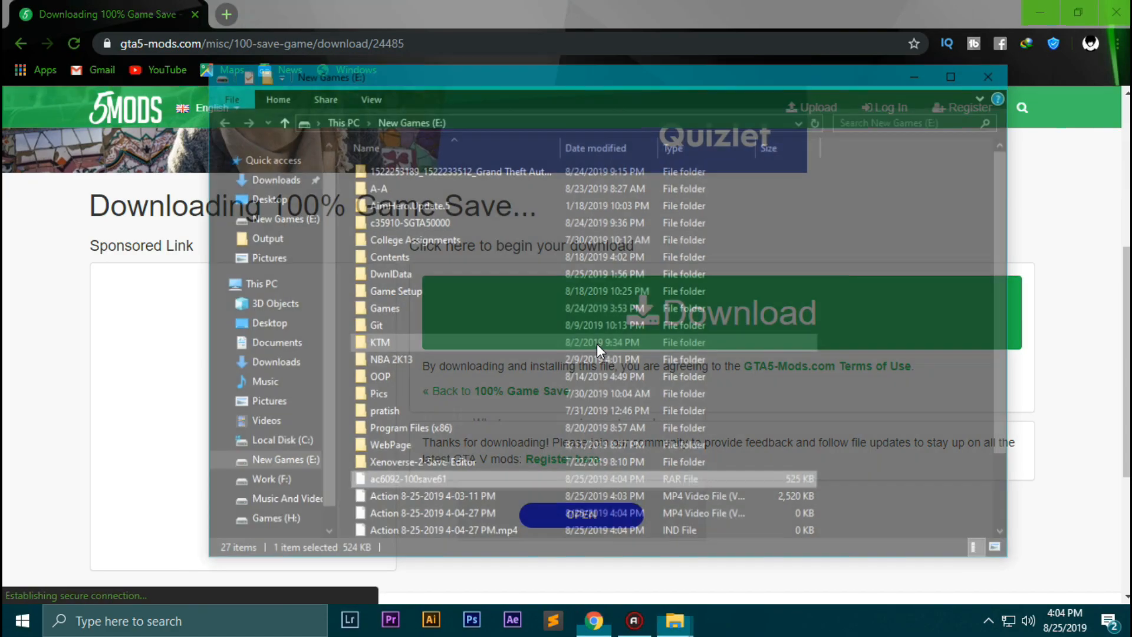
Extract the save RAR, open its folder, and select both SGTA50015 files.
{"action": "right_click", "coordinate": [404, 429]}
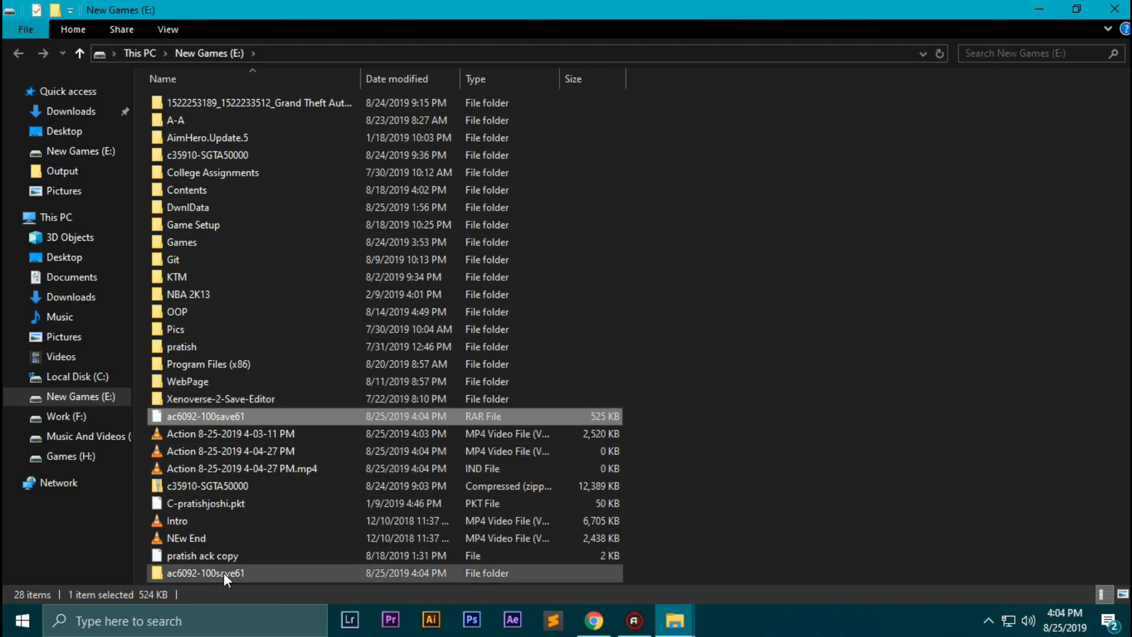
{"action": "double_click", "coordinate": [206, 572]}
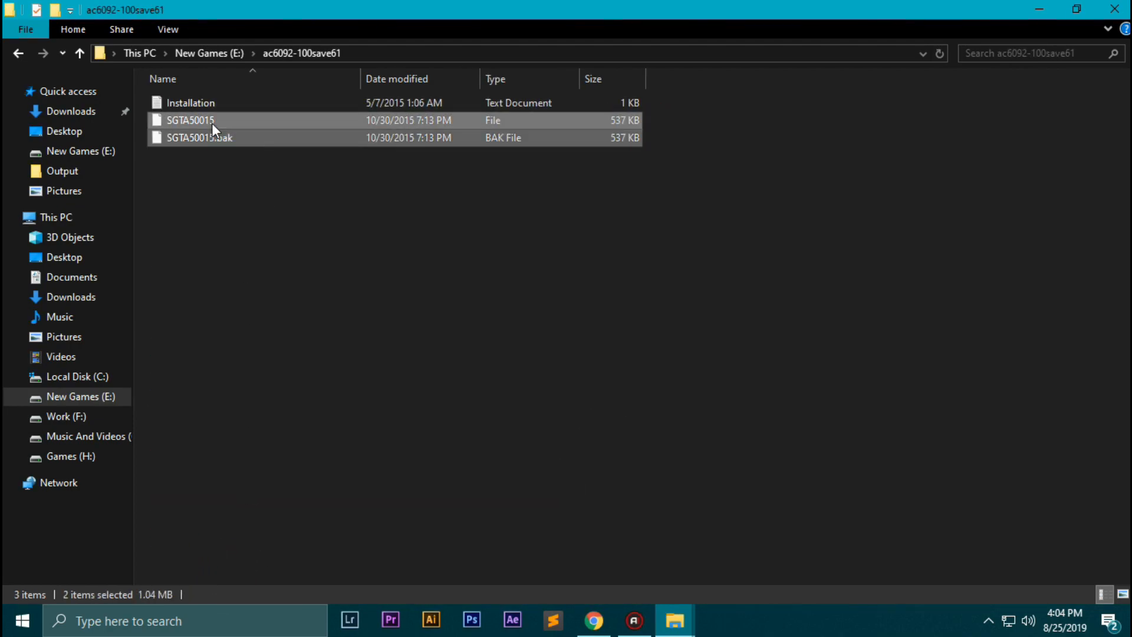
{"action": "left_click", "coordinate": [220, 196]}
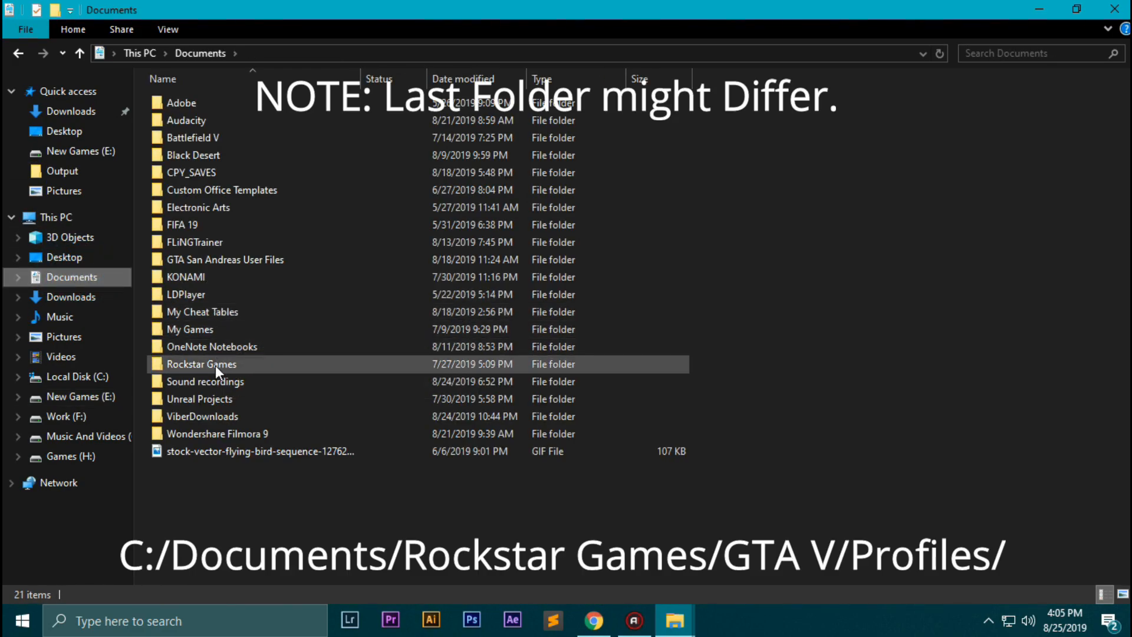
Paste the SGTA50015 saves into Rockstar Games > GTA V > Profiles, replacing existing files.
{"action": "double_click", "coordinate": [200, 364]}
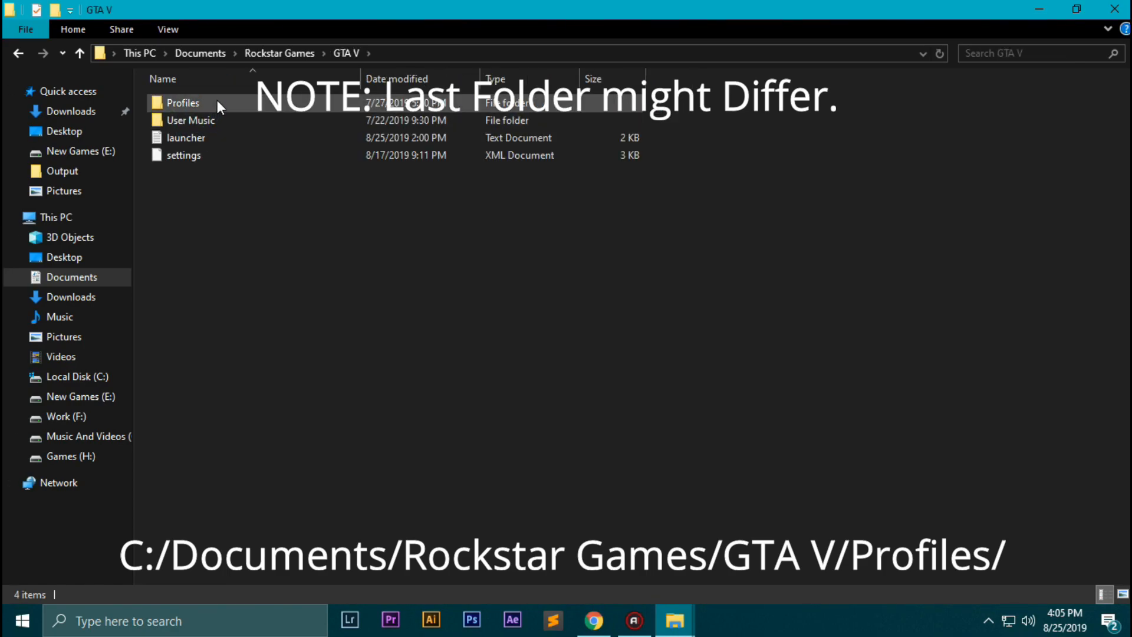
{"action": "double_click", "coordinate": [182, 102]}
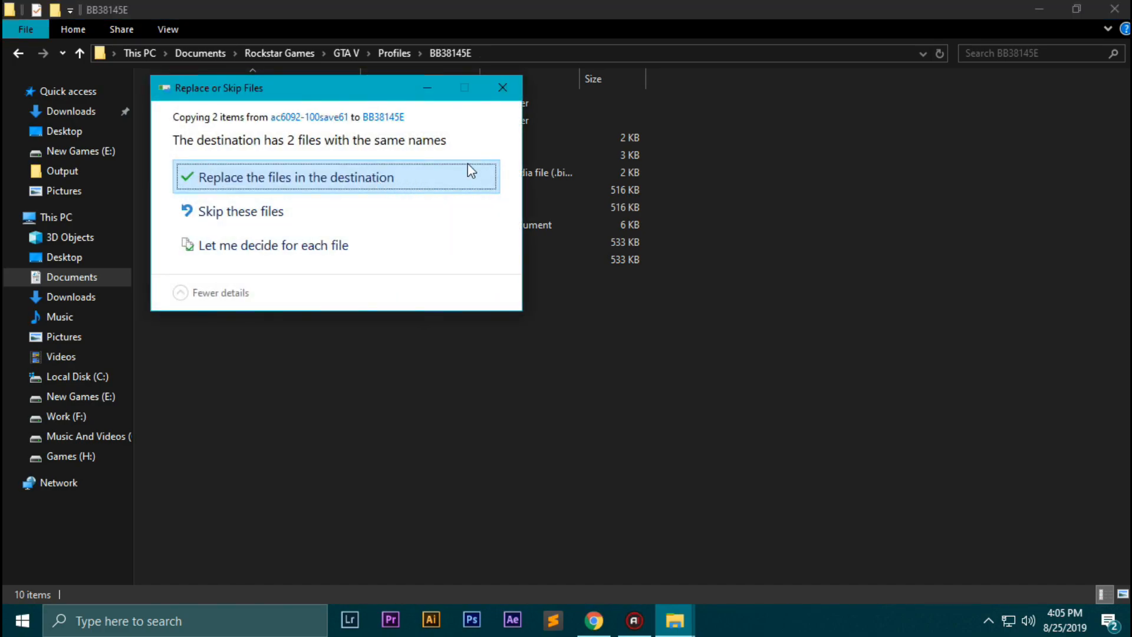
{"action": "left_click", "coordinate": [296, 177]}
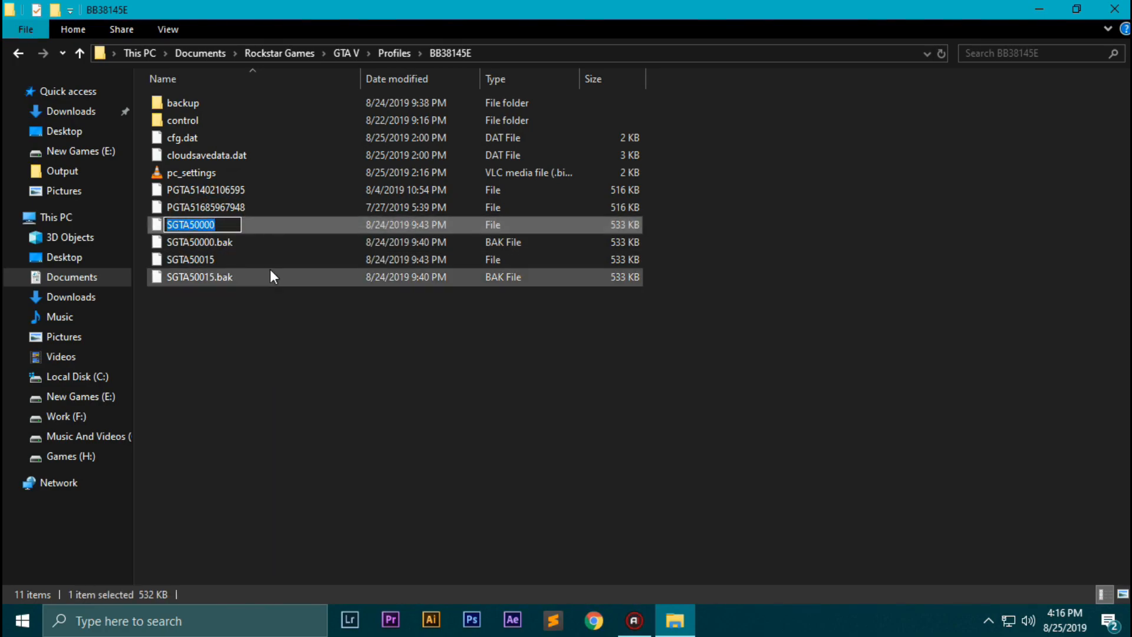
Delete the SGTA50000 save and its .bak backup from the profile folder.
{"action": "left_click", "coordinate": [200, 242]}
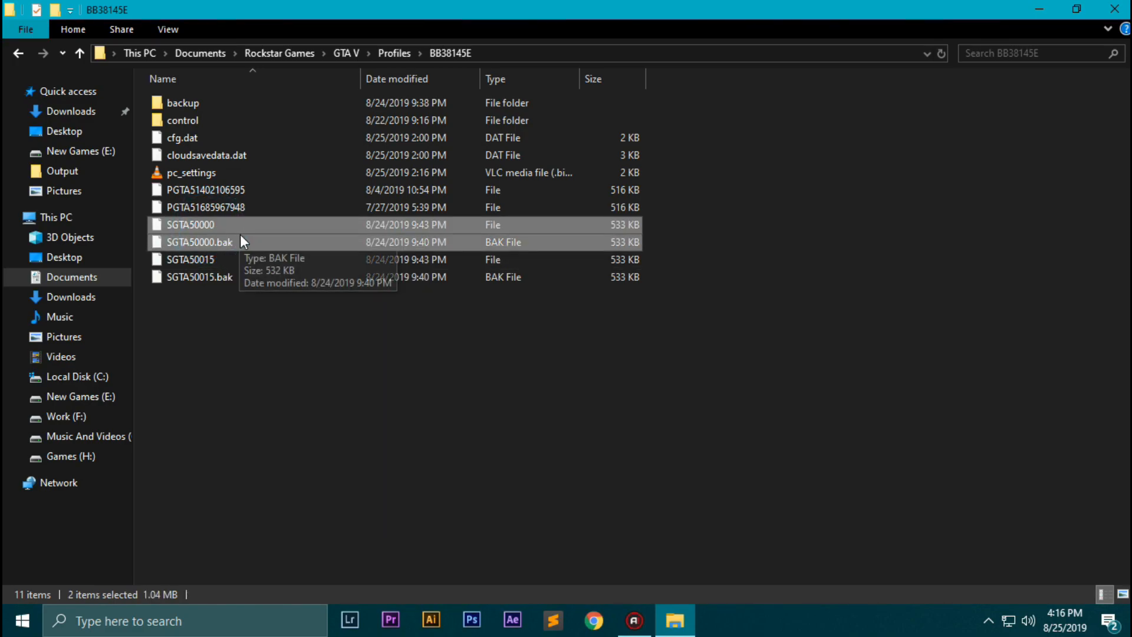
{"action": "key", "text": "Delete"}
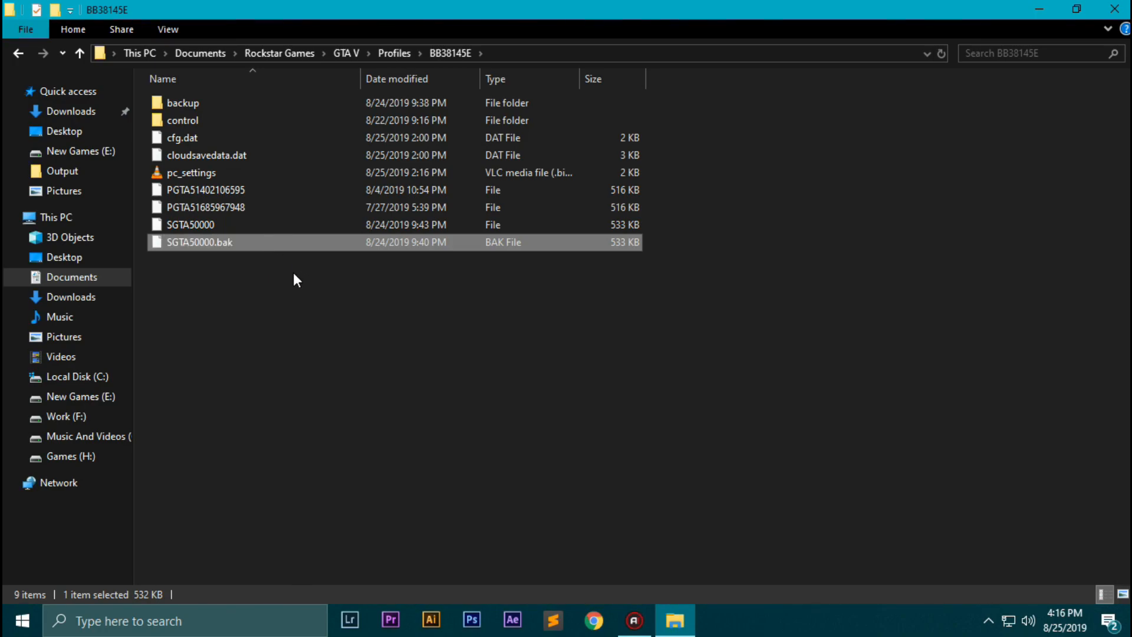
{"action": "left_click", "coordinate": [650, 287]}
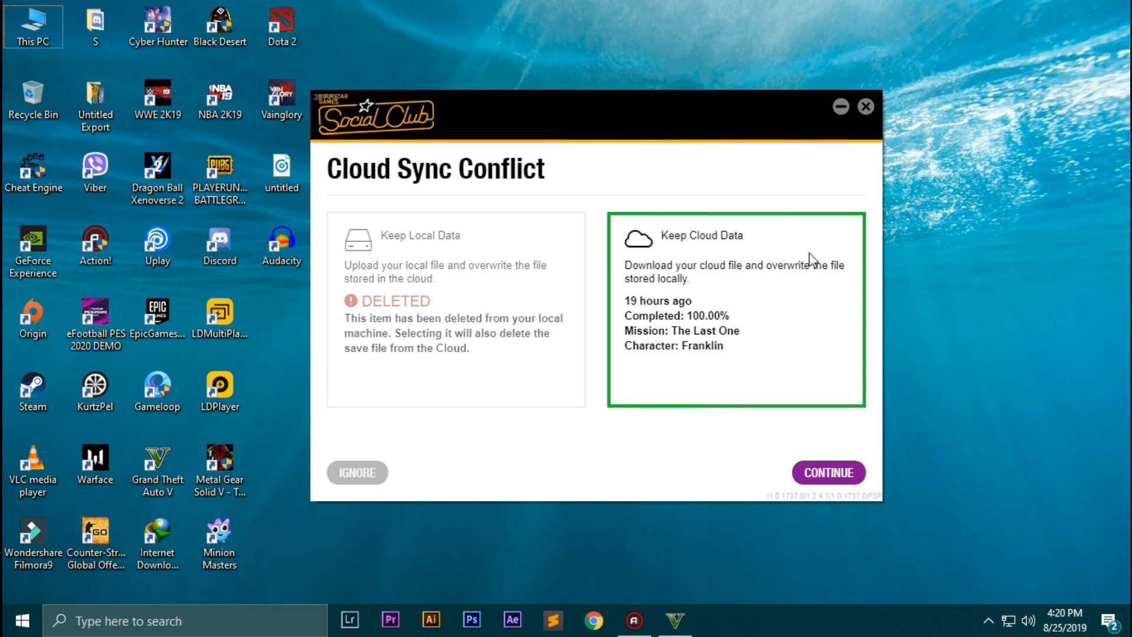
{"action": "mouse_move", "coordinate": [460, 190]}
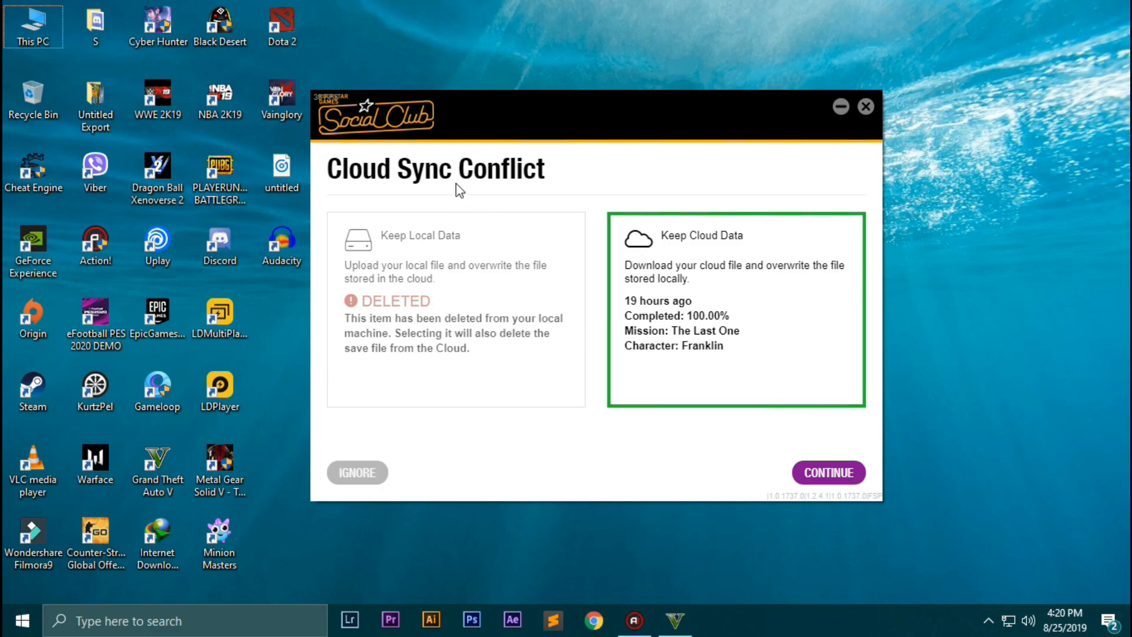
{"action": "mouse_move", "coordinate": [521, 243]}
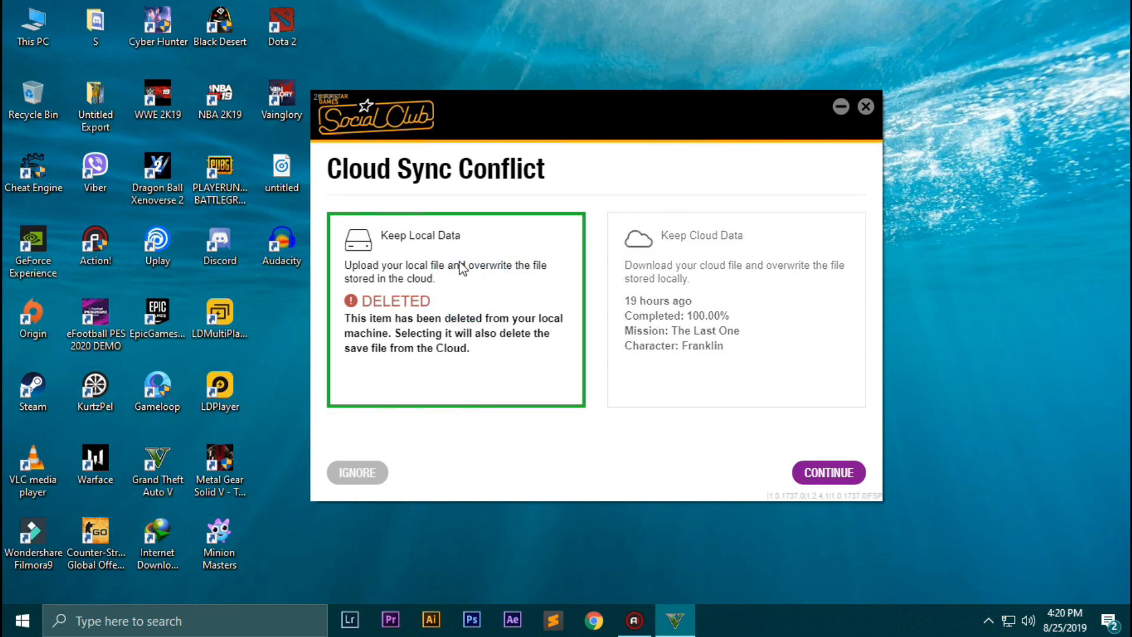
Choose Keep Local Data in the Cloud Sync Conflict window and continue.
{"action": "left_click", "coordinate": [735, 268]}
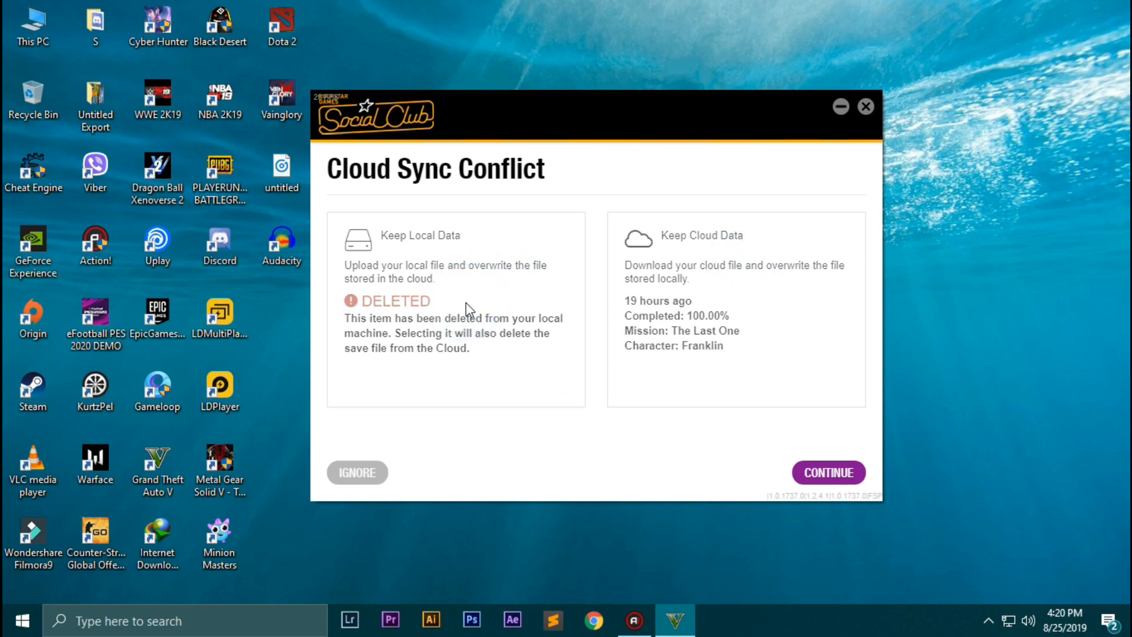
{"action": "left_click", "coordinate": [456, 309]}
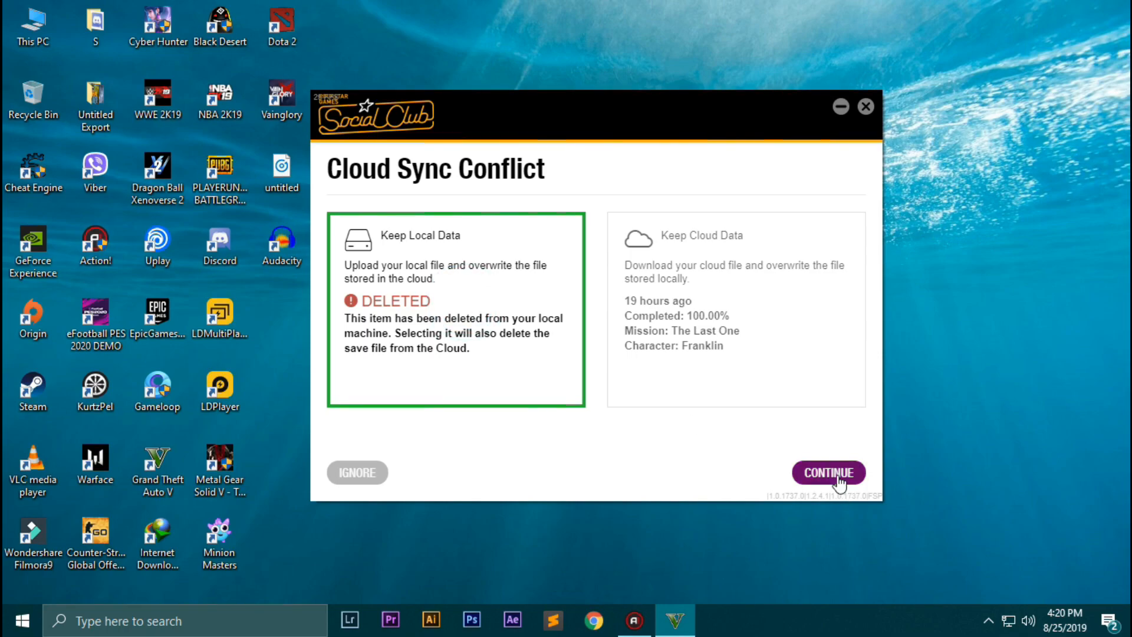
{"action": "left_click", "coordinate": [828, 472]}
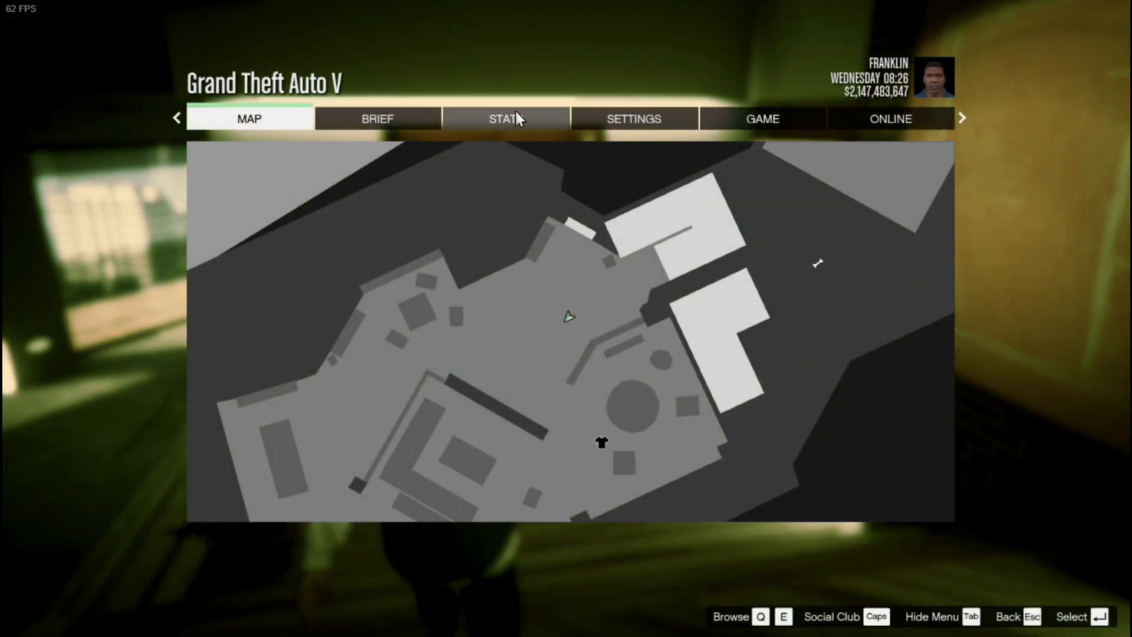
Browse each character's general stats, then view the fully complete 100% Checklist.
{"action": "left_click", "coordinate": [506, 119]}
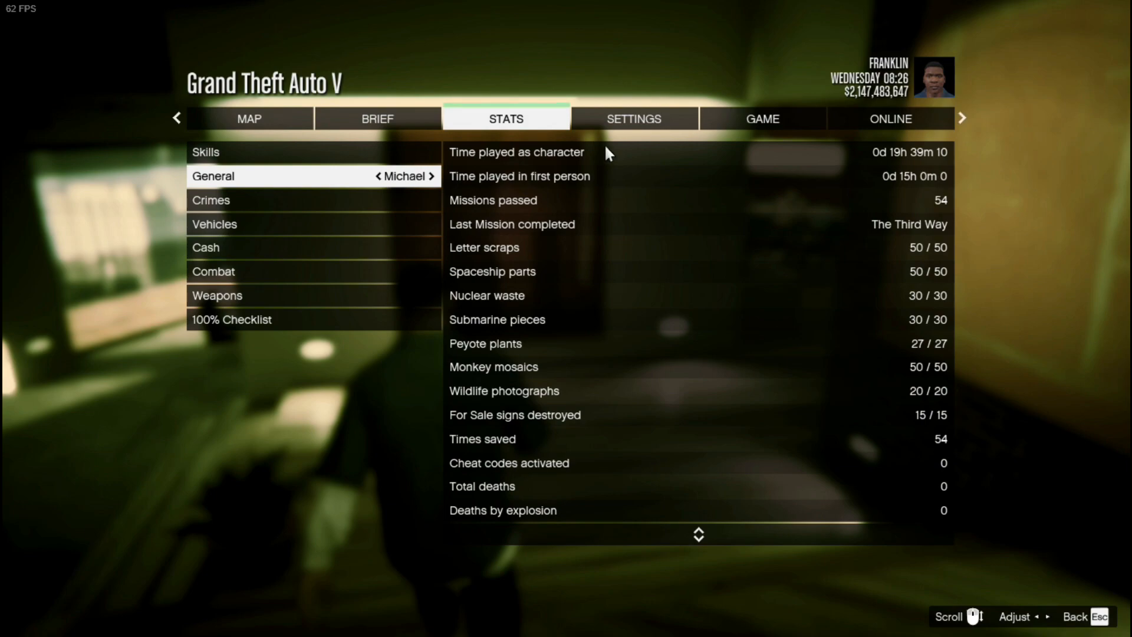
{"action": "left_click", "coordinate": [427, 176]}
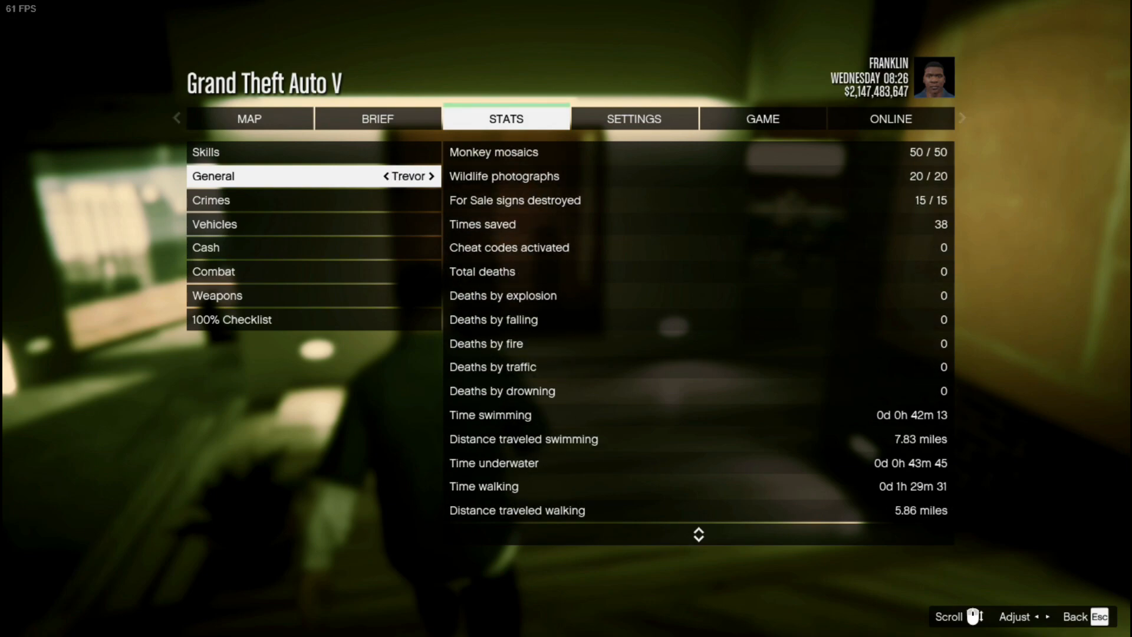
{"action": "left_click", "coordinate": [232, 319]}
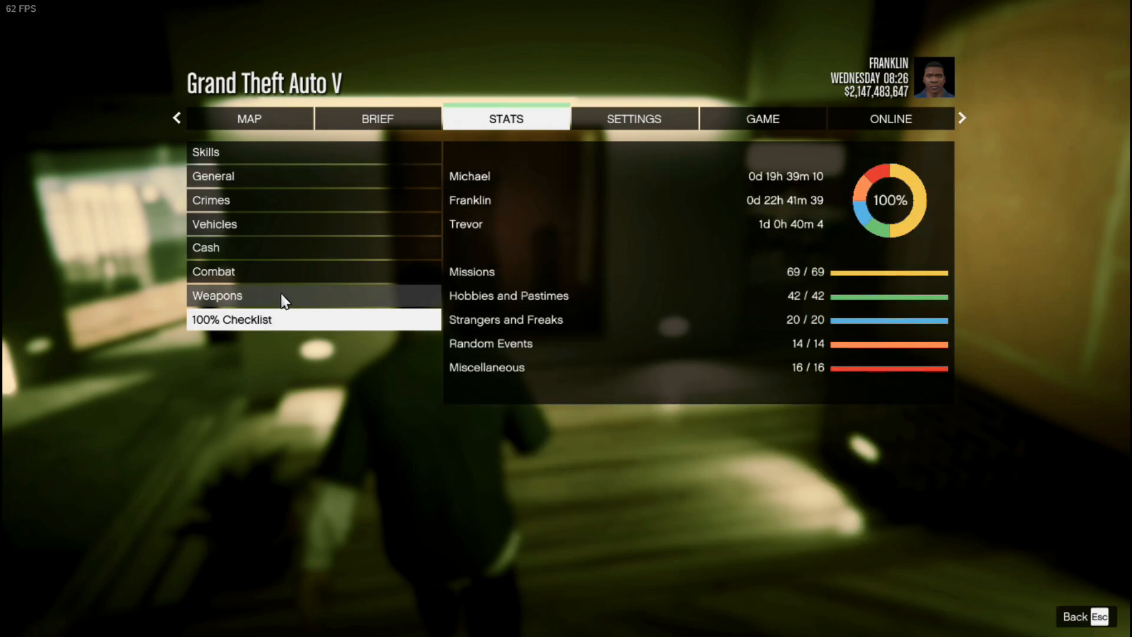
{"action": "mouse_move", "coordinate": [292, 297]}
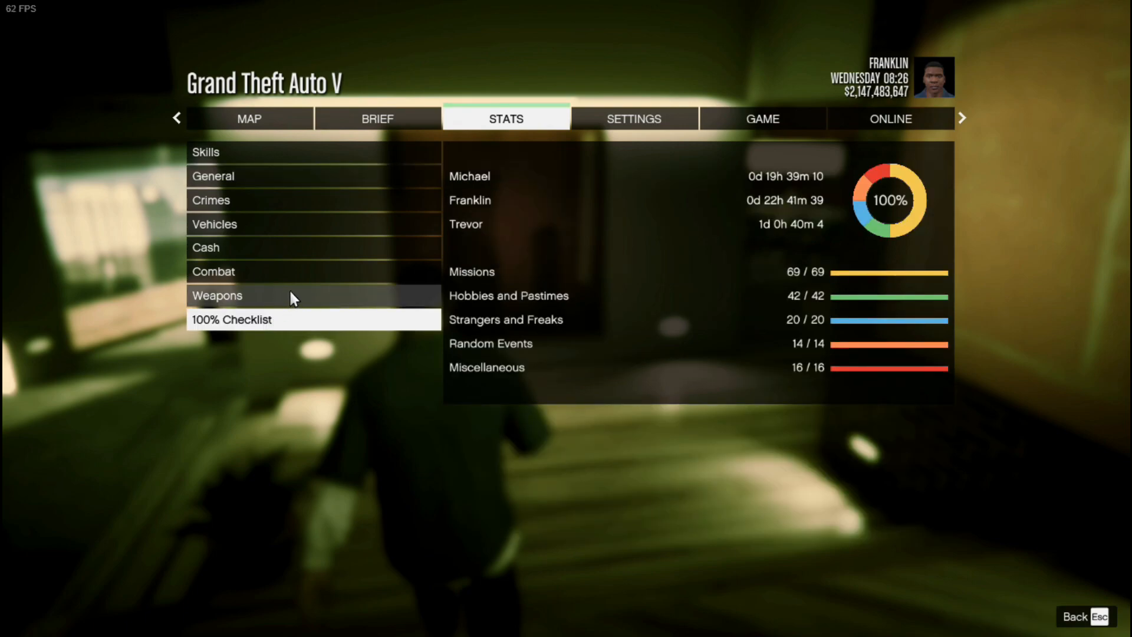